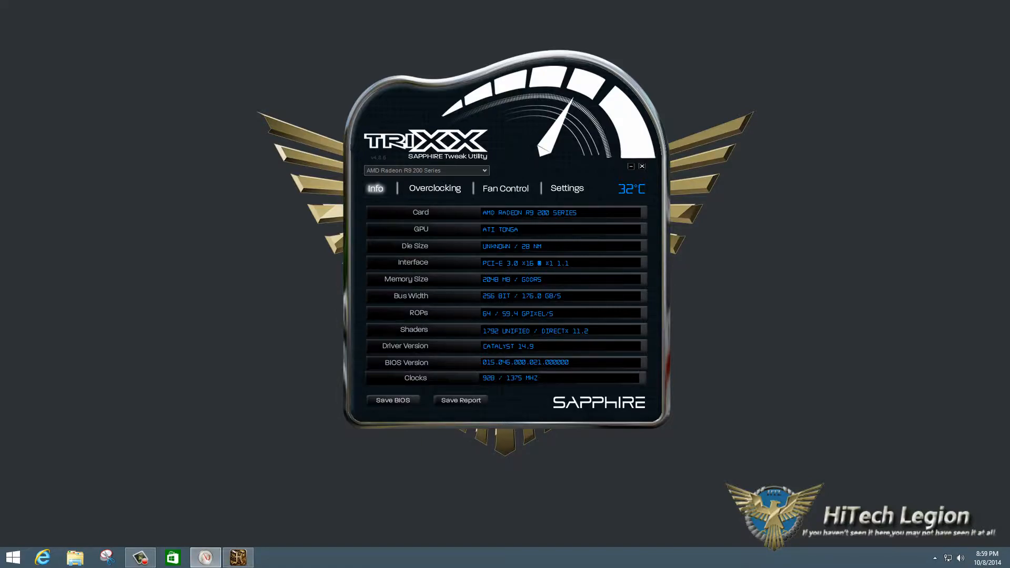
- Show TRIXX's overclocking page (GPU 928, memory 1375, power limit 0) and check the first profile's options
left_click(238, 556)
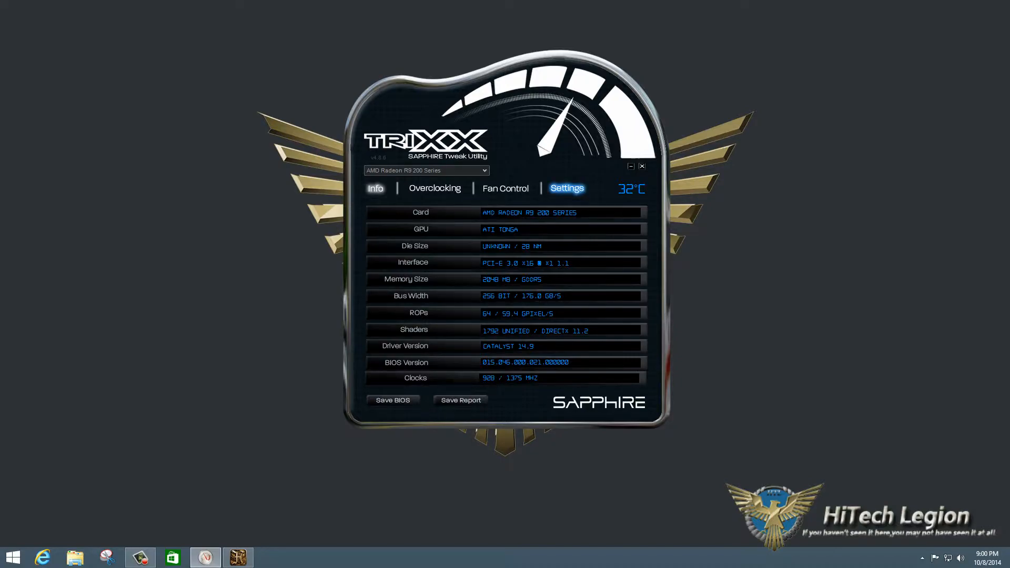
left_click(434, 188)
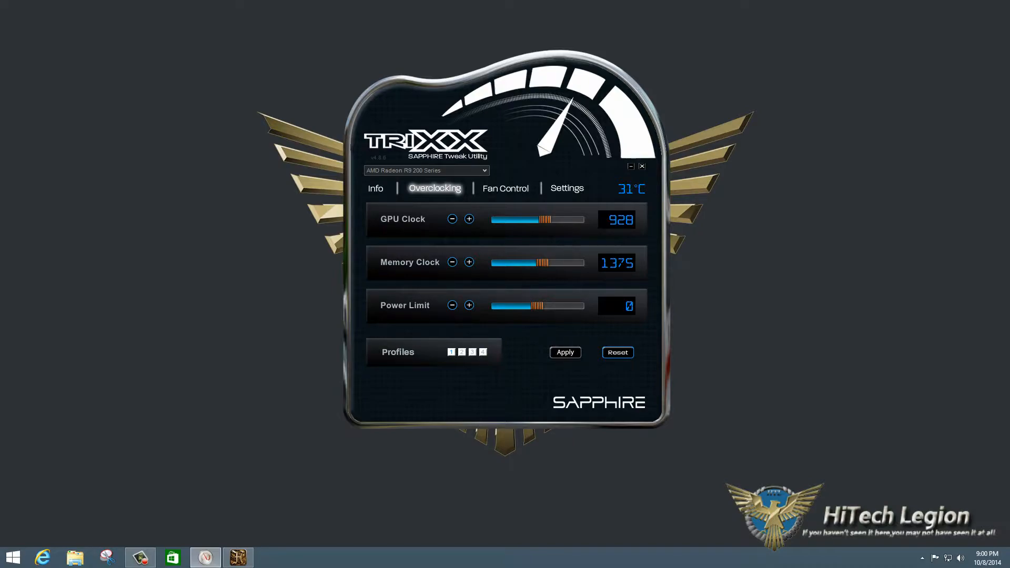
left_click(451, 352)
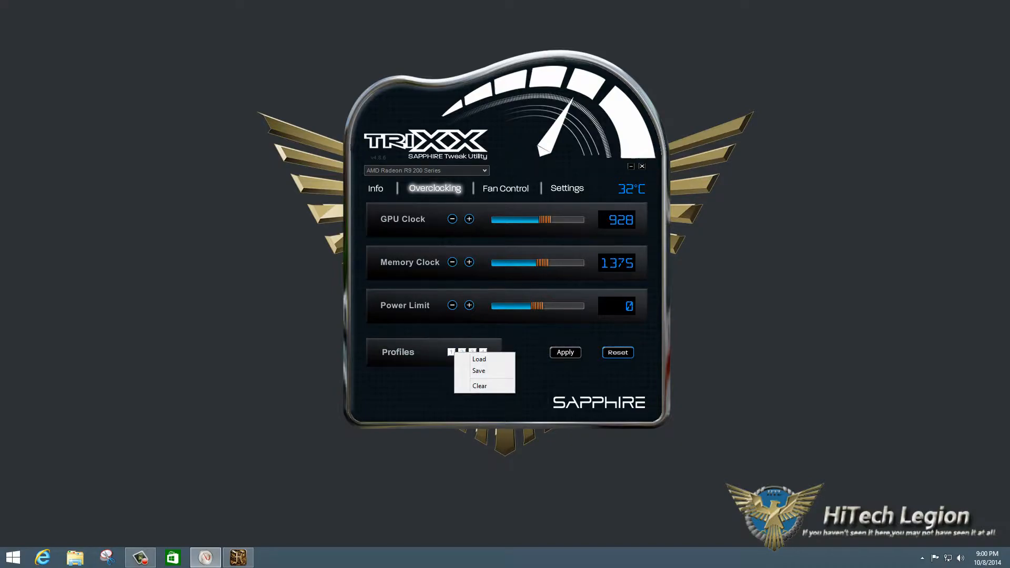
mouse_move(483, 370)
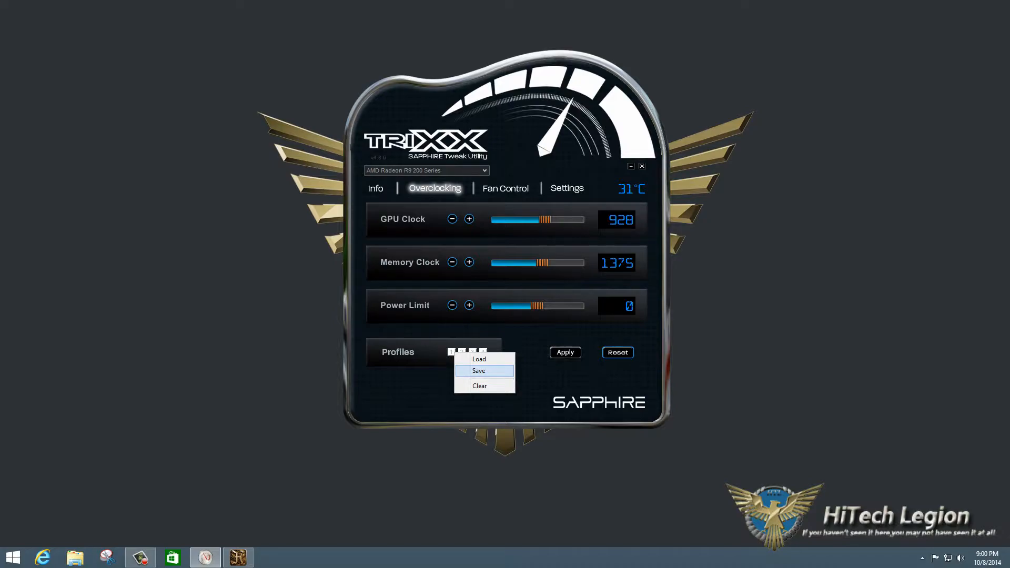
mouse_move(479, 359)
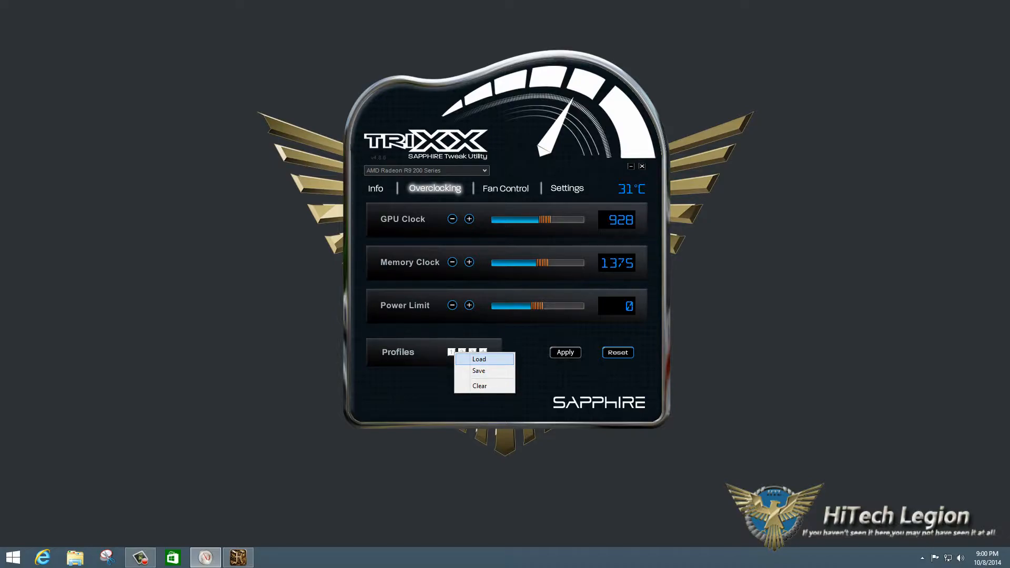
mouse_move(479, 385)
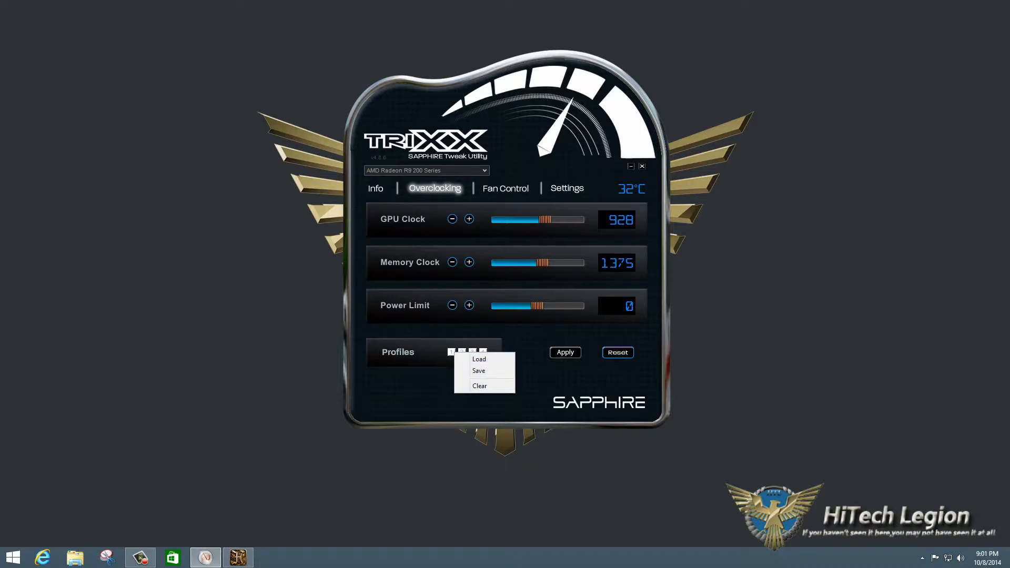
mouse_move(479, 385)
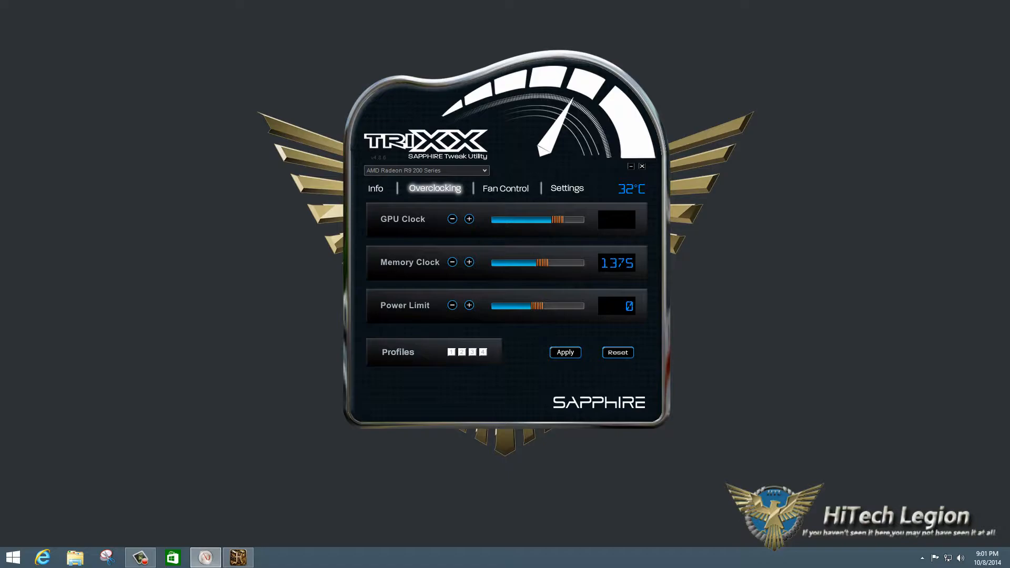
- Enter a GPU clock of 1068, nudging it up and down before settling on 1068
type("1068")
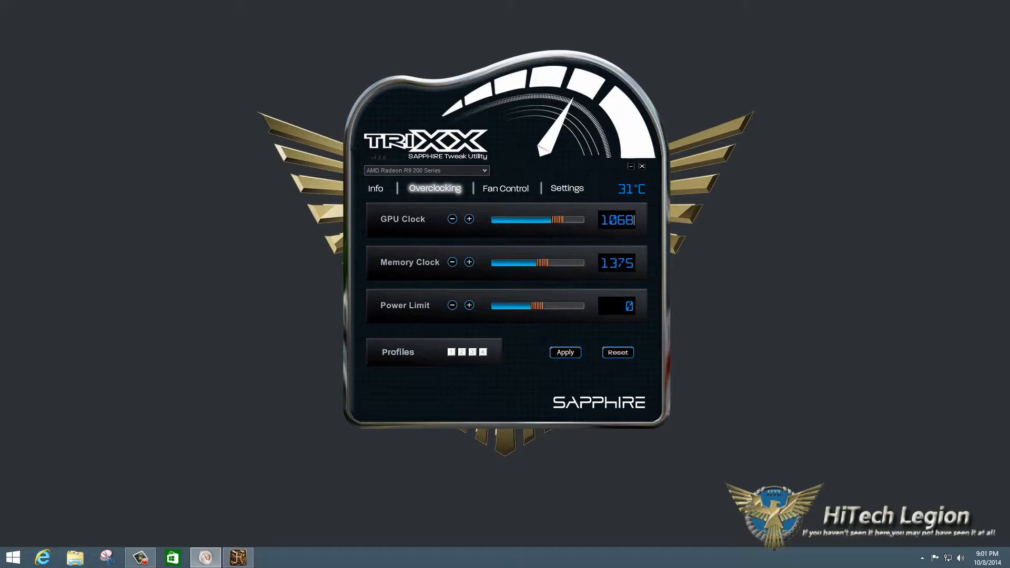
left_click(469, 219)
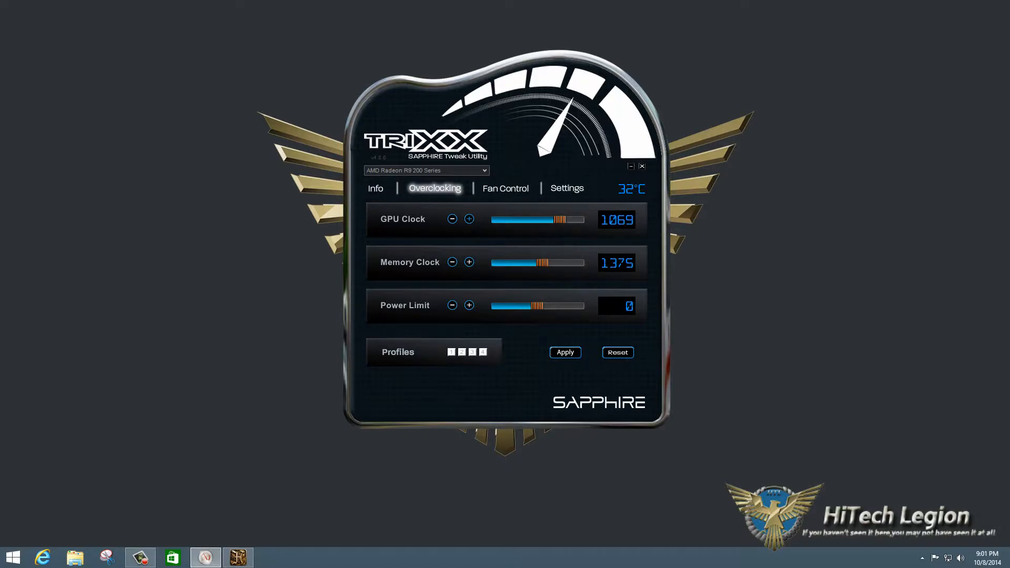
left_click(452, 219)
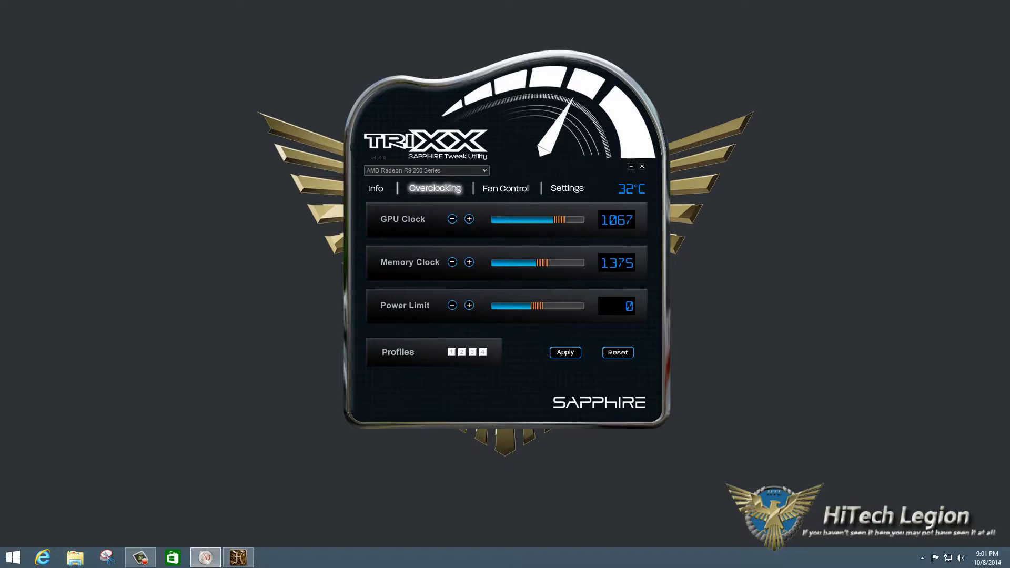
left_click(469, 219)
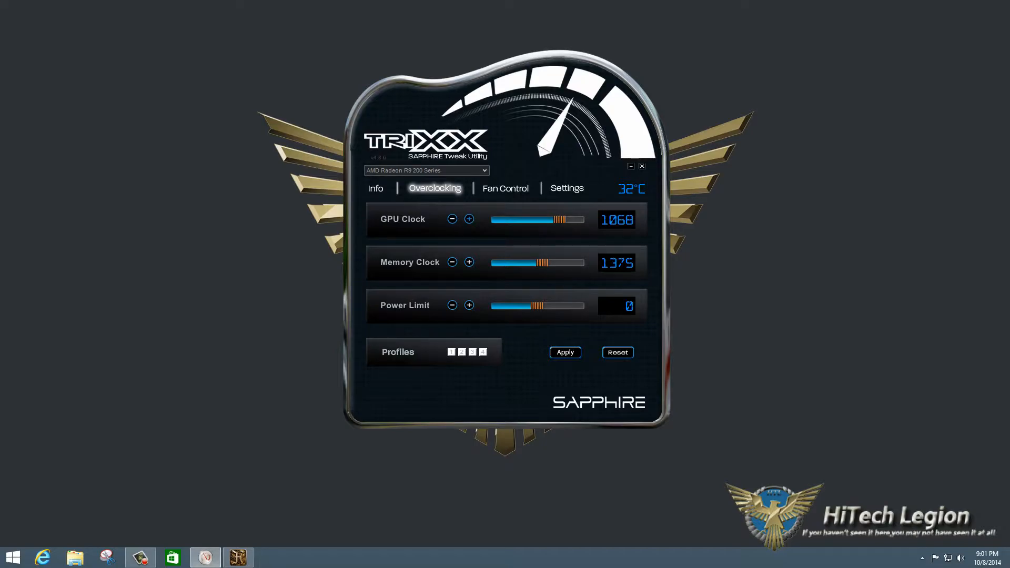
left_click(505, 189)
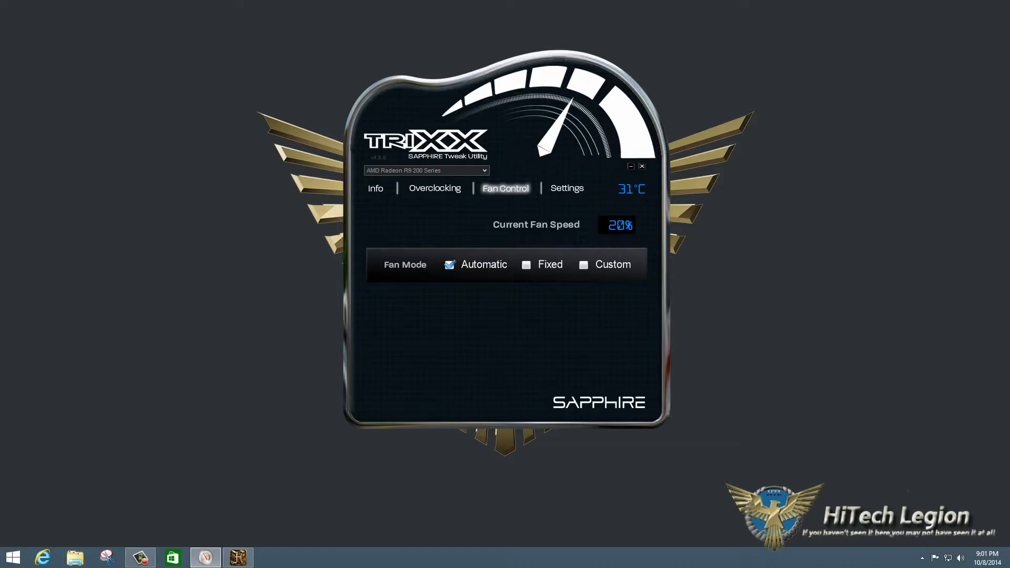
left_click(526, 264)
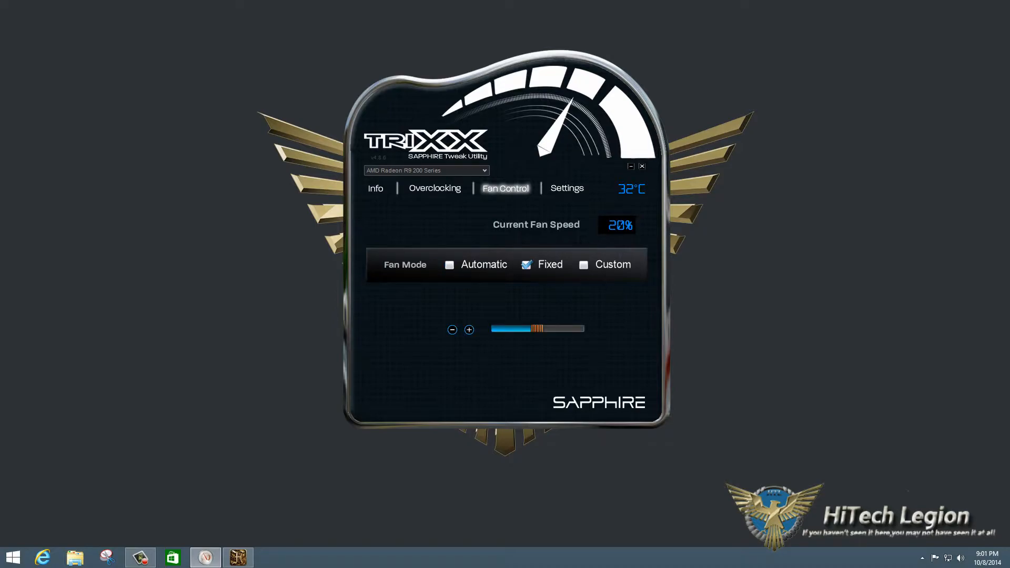
left_click_drag(535, 329, 548, 329)
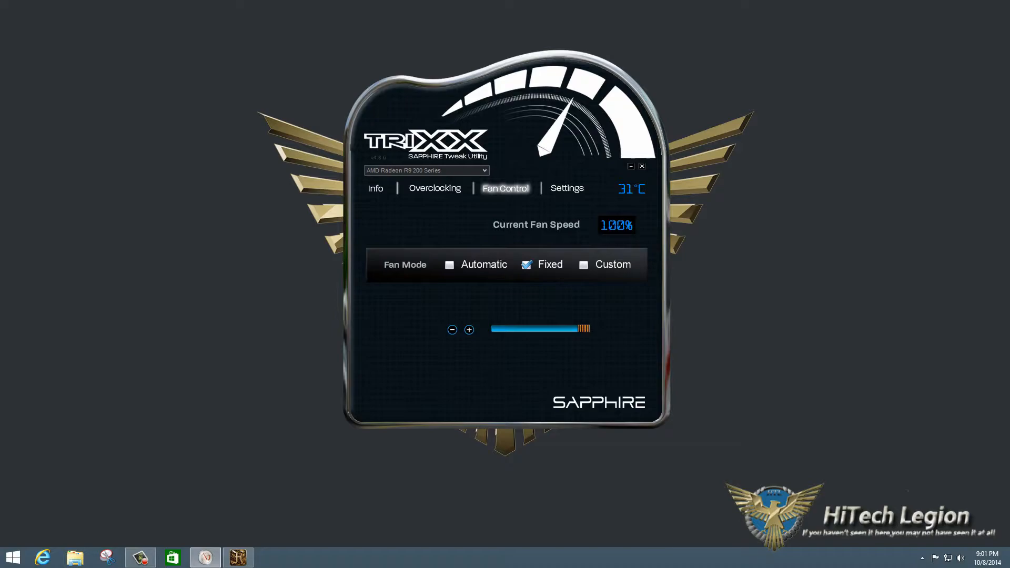
left_click(582, 264)
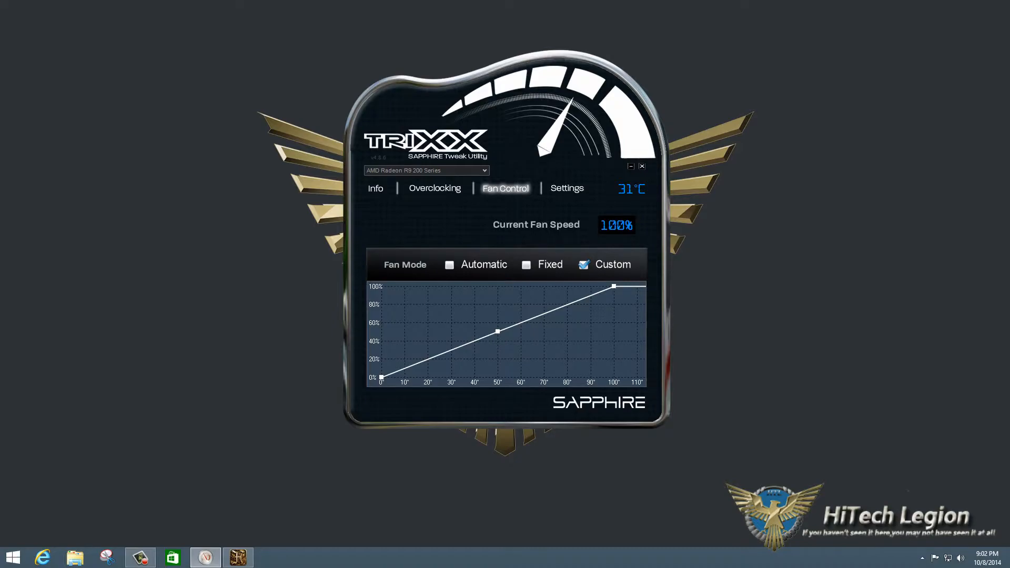
left_click(449, 264)
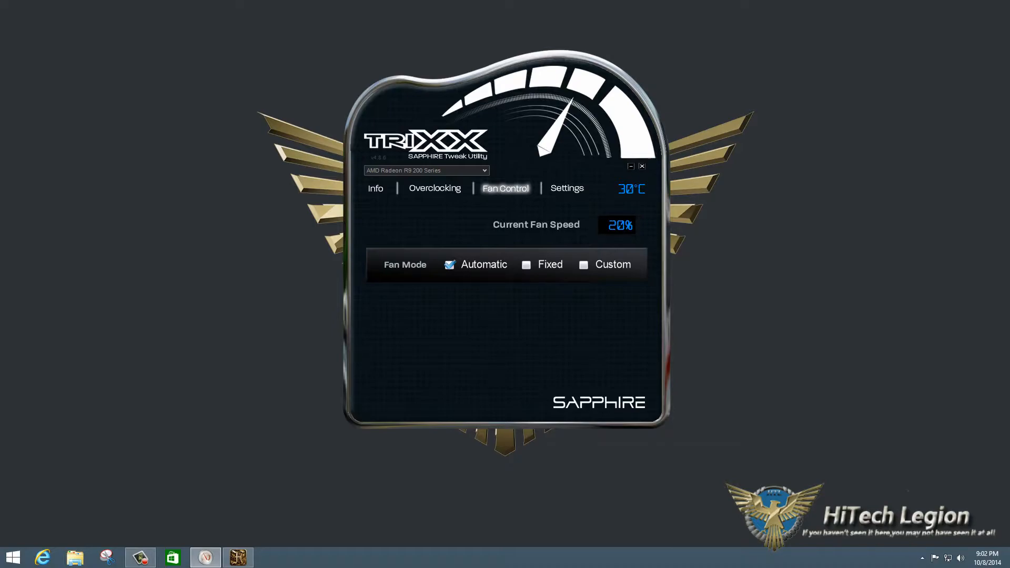
left_click(434, 188)
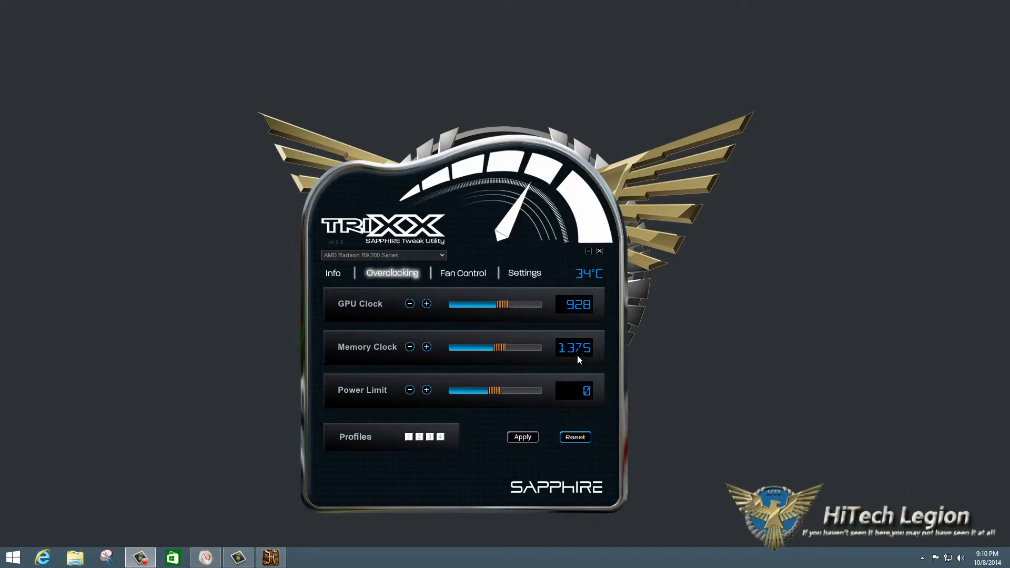
mouse_move(565, 407)
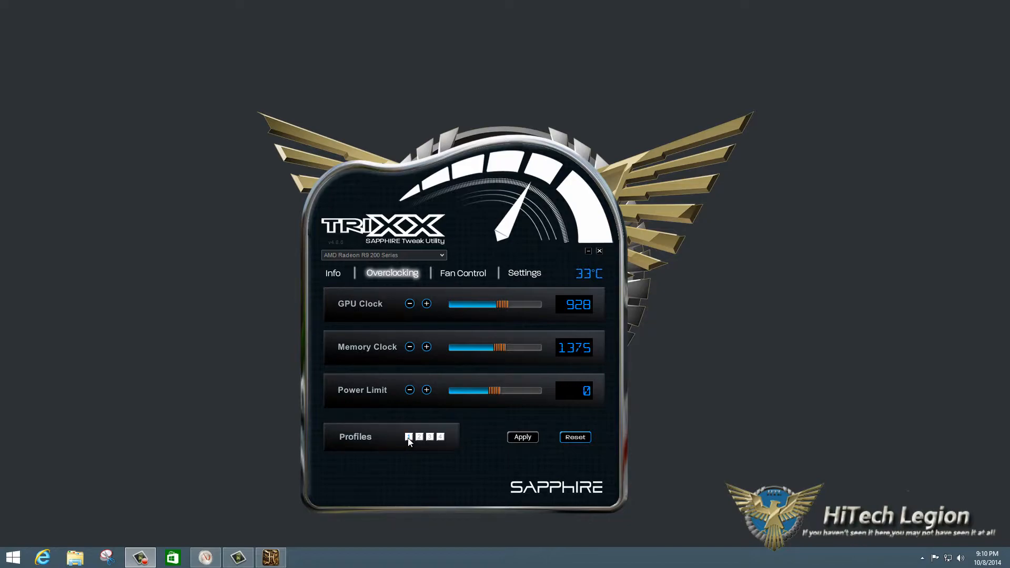
- Load the first saved profile: GPU clock 1068, memory clock 1470, power limit 20
left_click(408, 437)
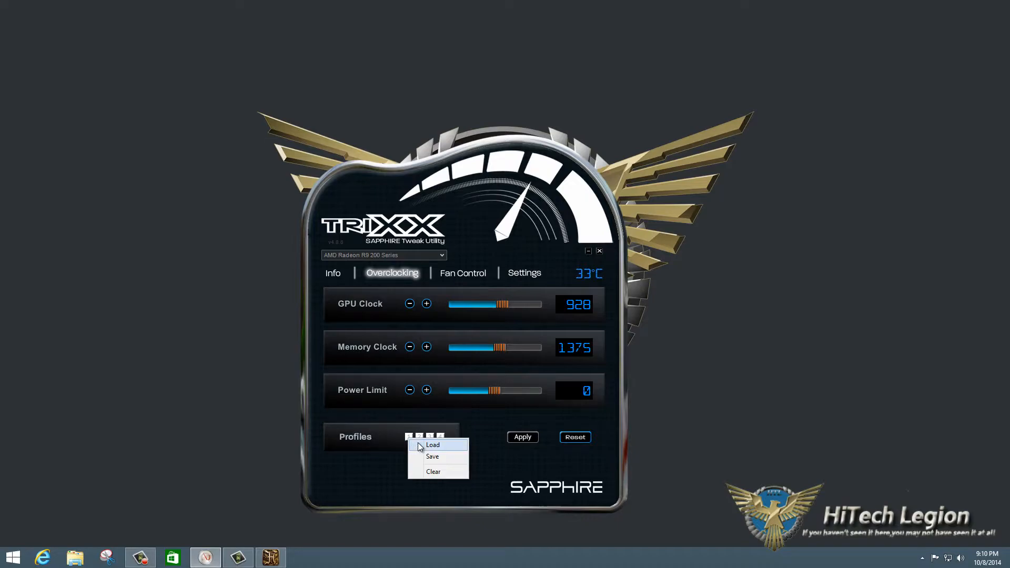
left_click(432, 445)
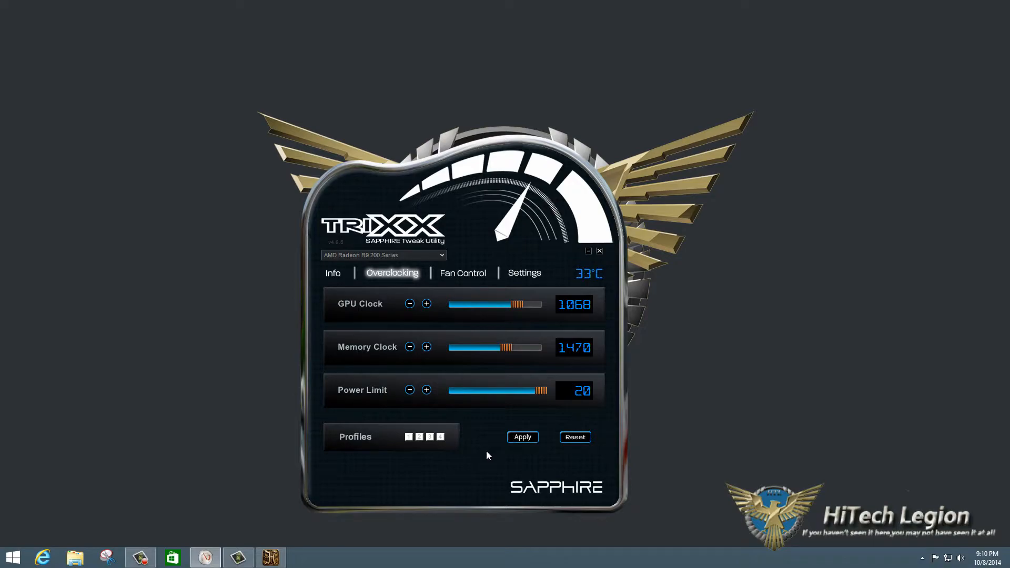
mouse_move(479, 201)
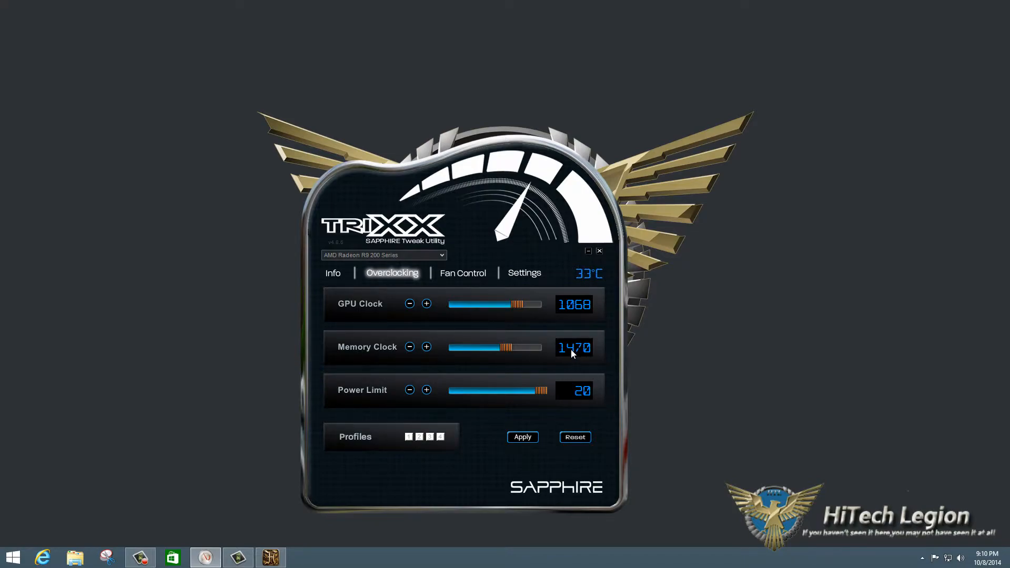
mouse_move(558, 360)
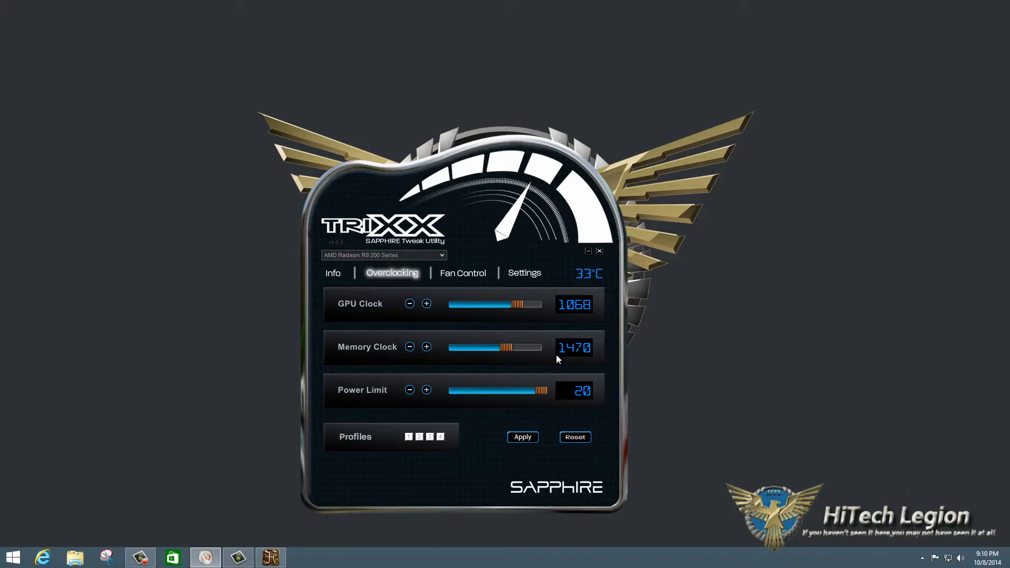
mouse_move(491, 258)
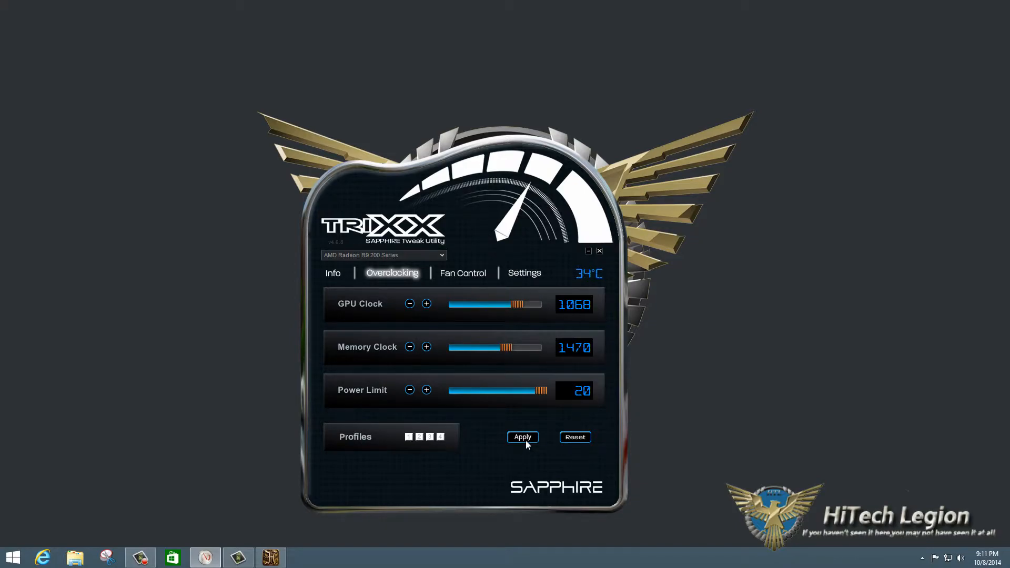
mouse_move(451, 414)
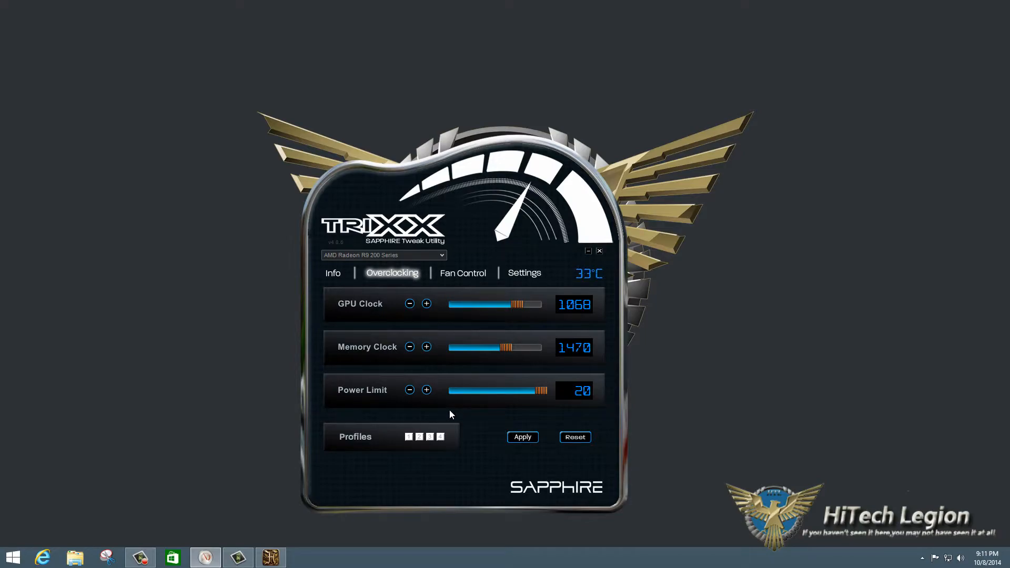
mouse_move(465, 446)
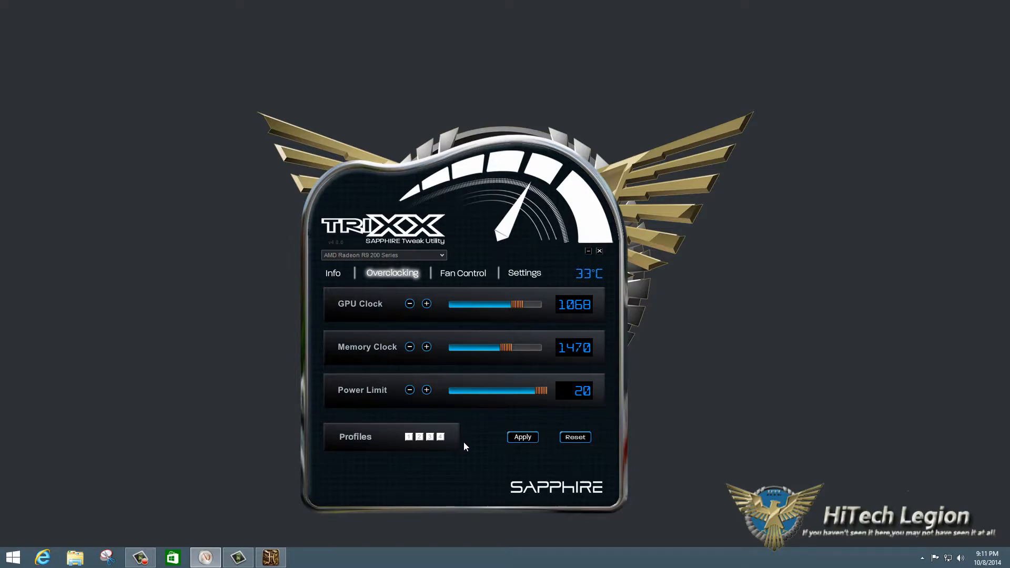
mouse_move(480, 437)
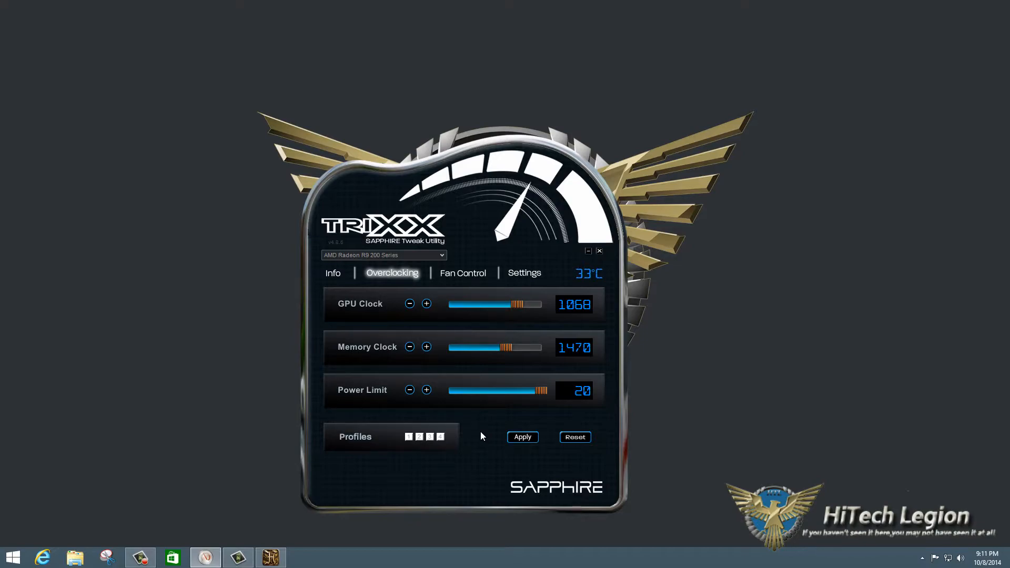
mouse_move(485, 433)
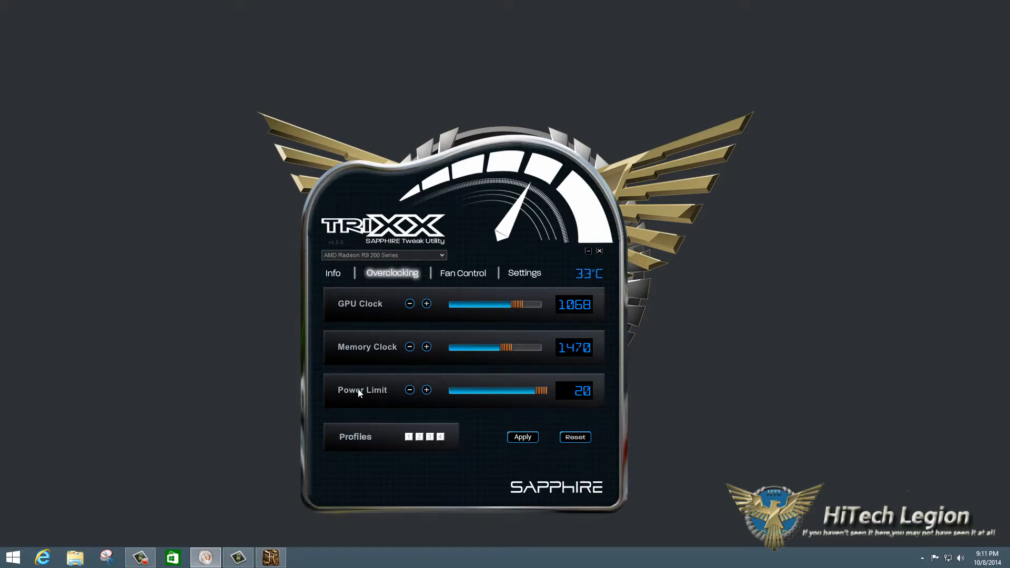
mouse_move(561, 384)
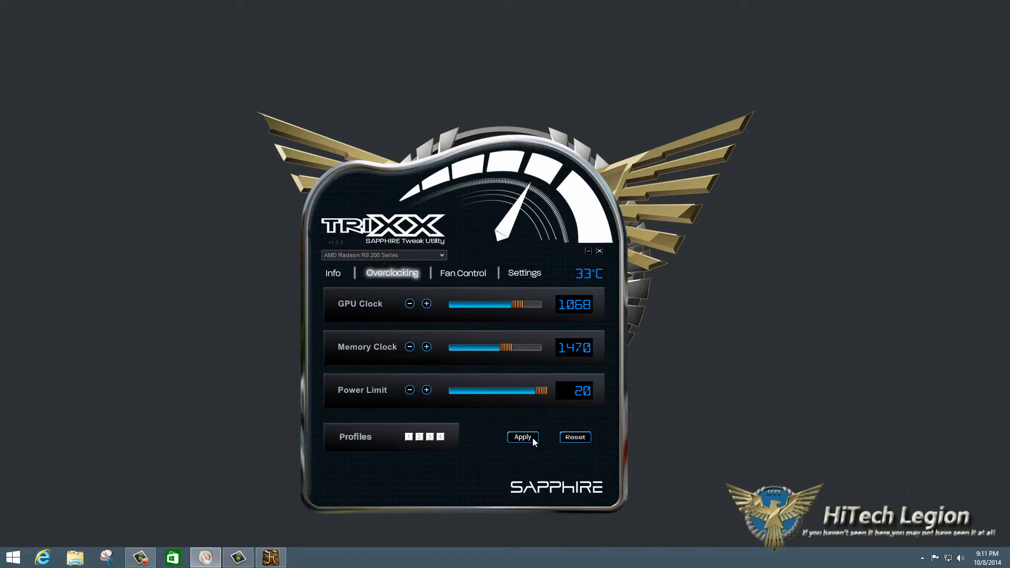
mouse_move(516, 445)
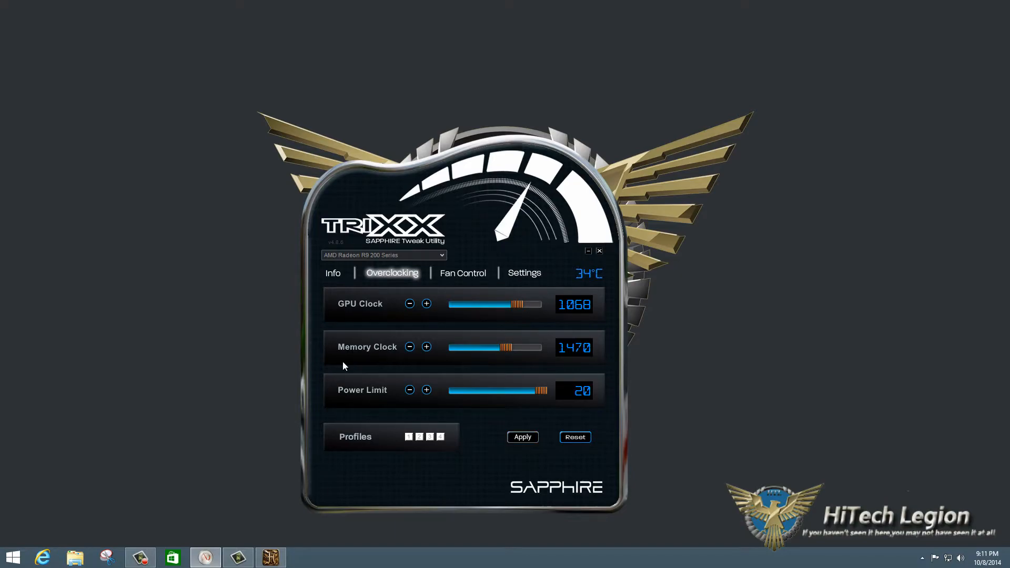
mouse_move(398, 418)
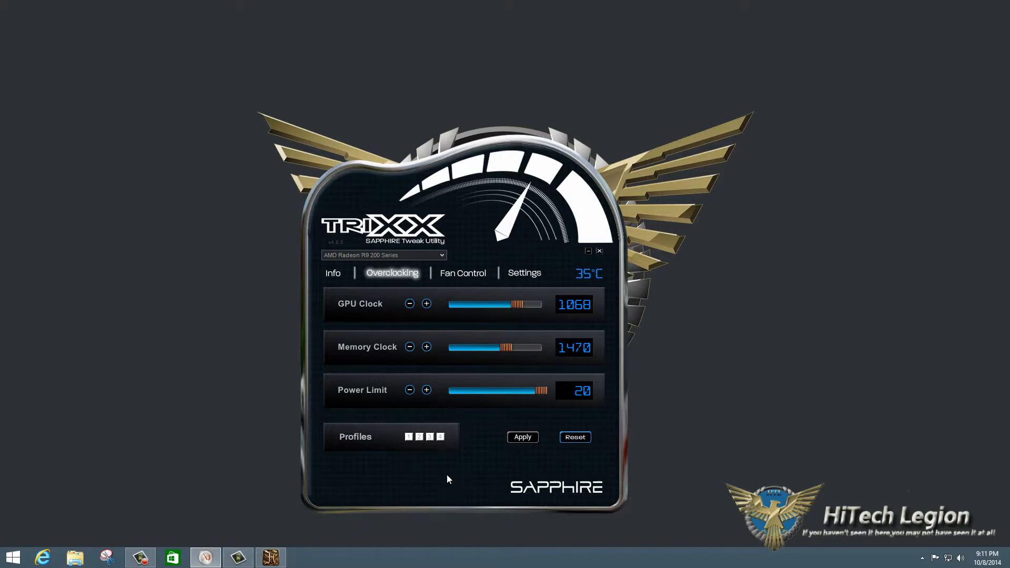
mouse_move(417, 497)
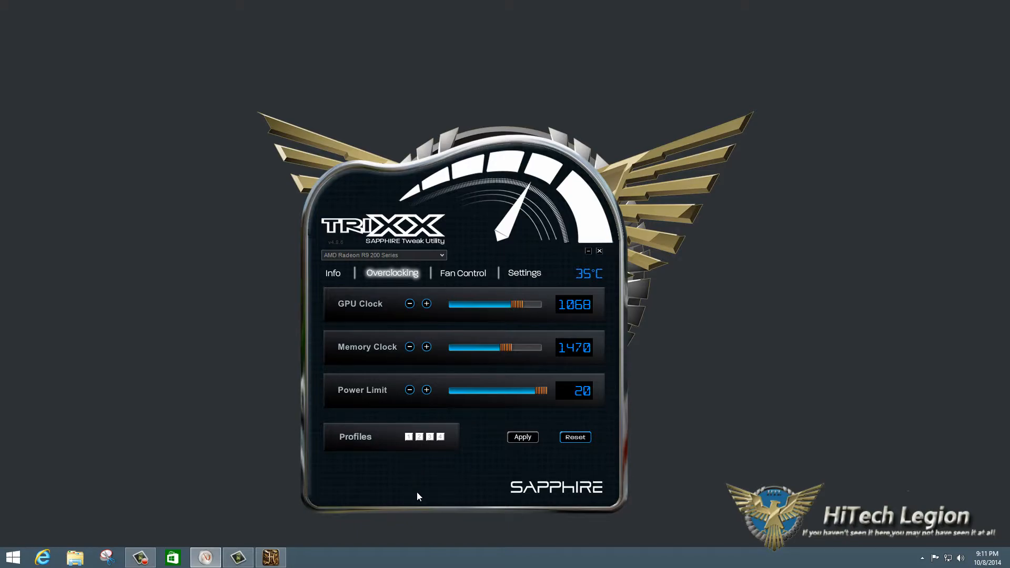
mouse_move(246, 505)
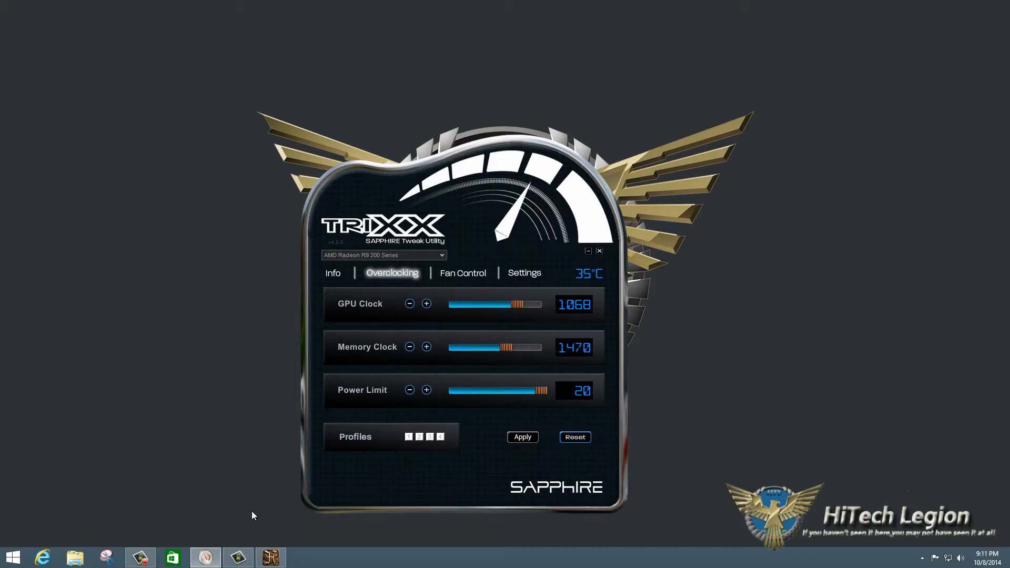
mouse_move(270, 557)
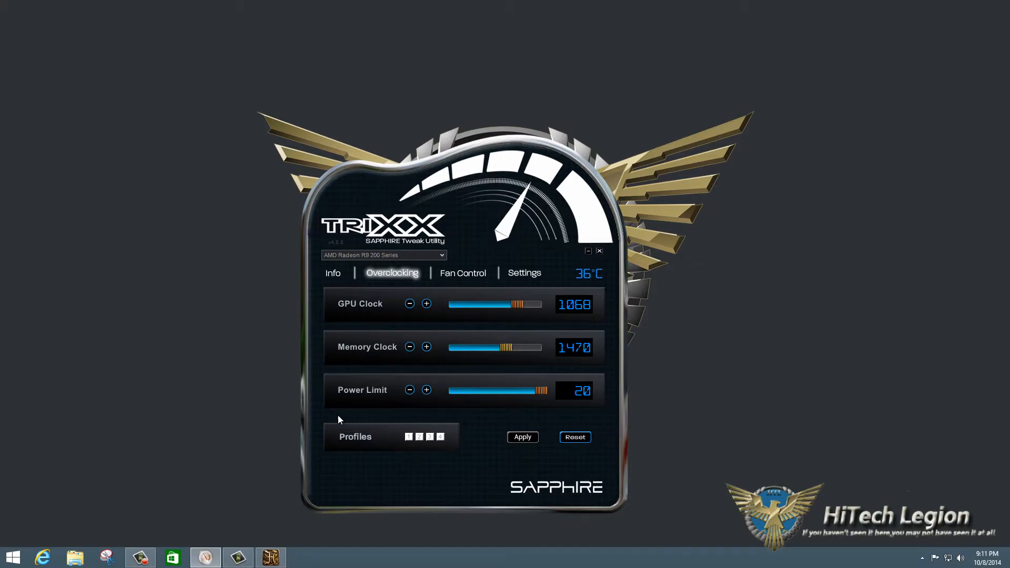
mouse_move(271, 557)
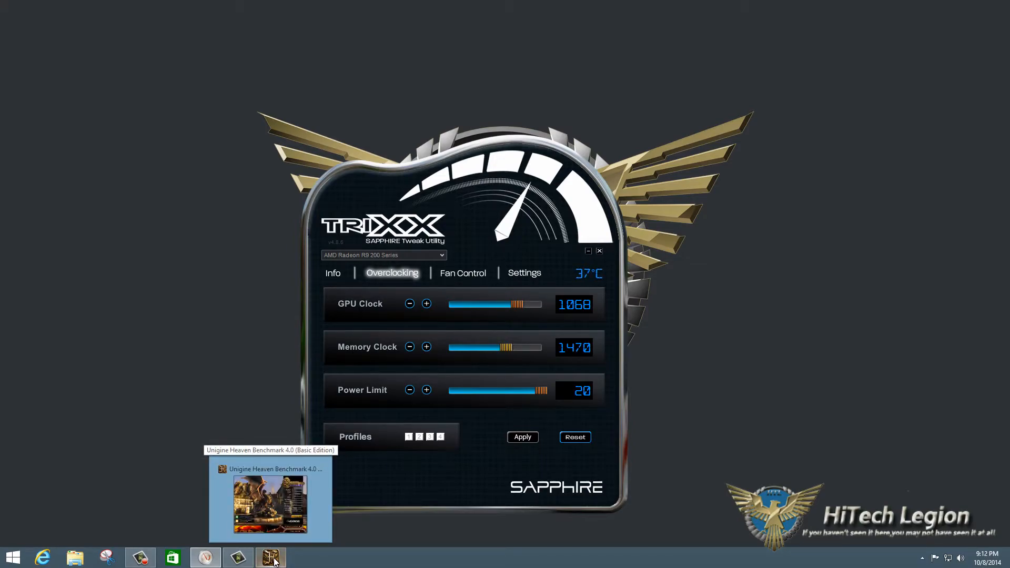
- Launch Unigine Heaven at Ultra quality, Extreme tessellation and 1920x1080
left_click(270, 557)
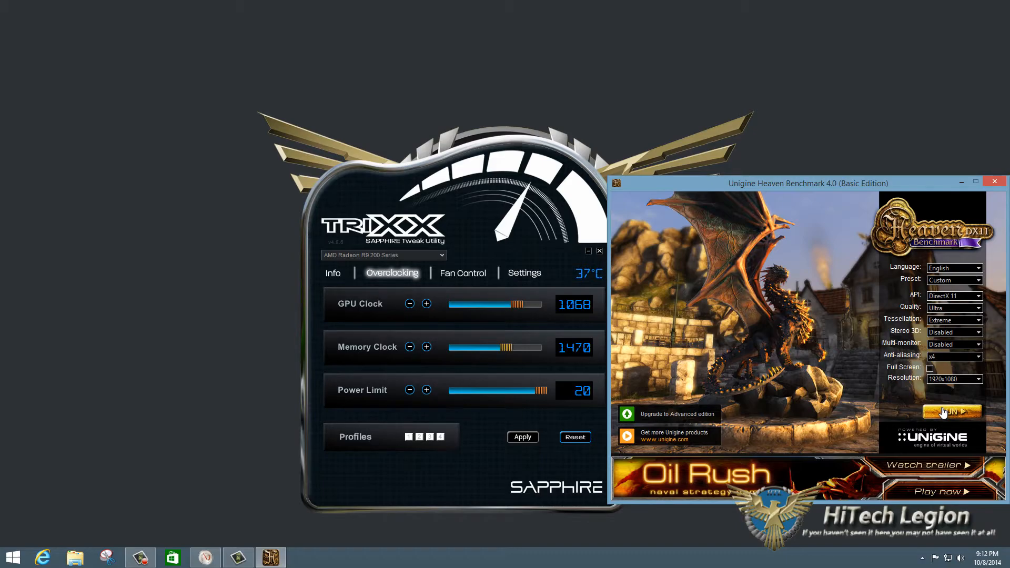
left_click(953, 412)
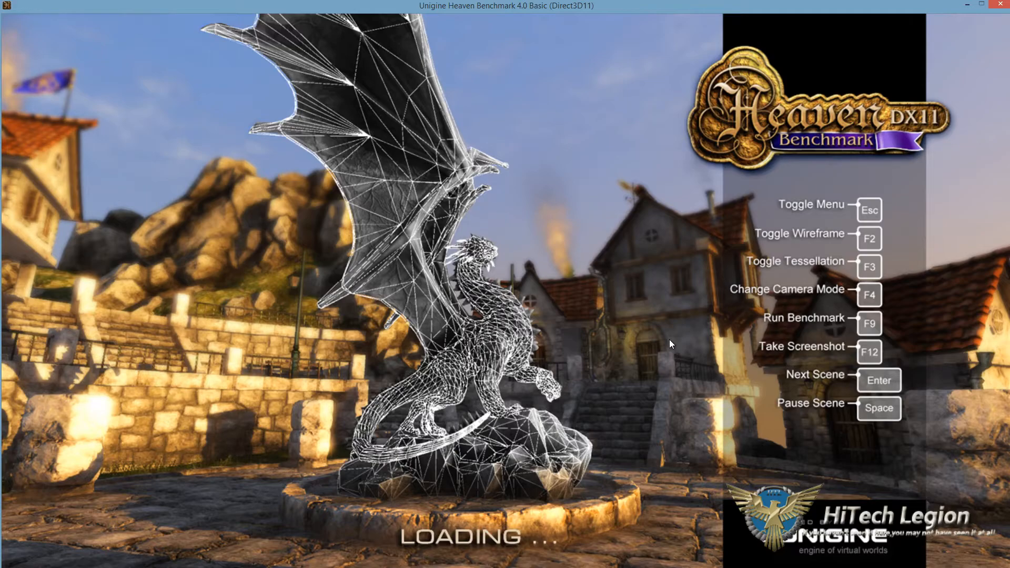
- Start the timed Heaven benchmark run while the GPU warms to 63°C
key("F2")
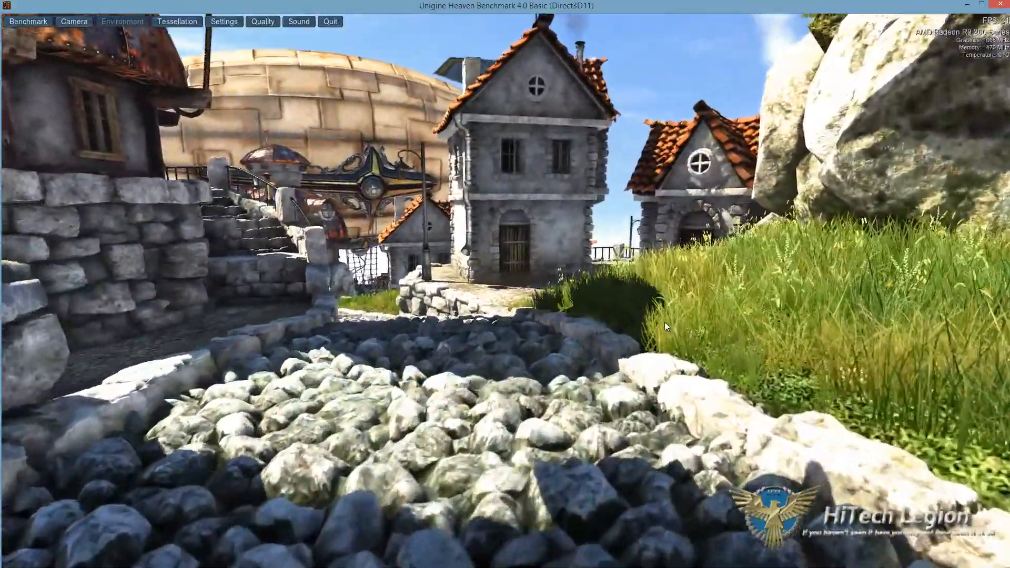
left_click(28, 21)
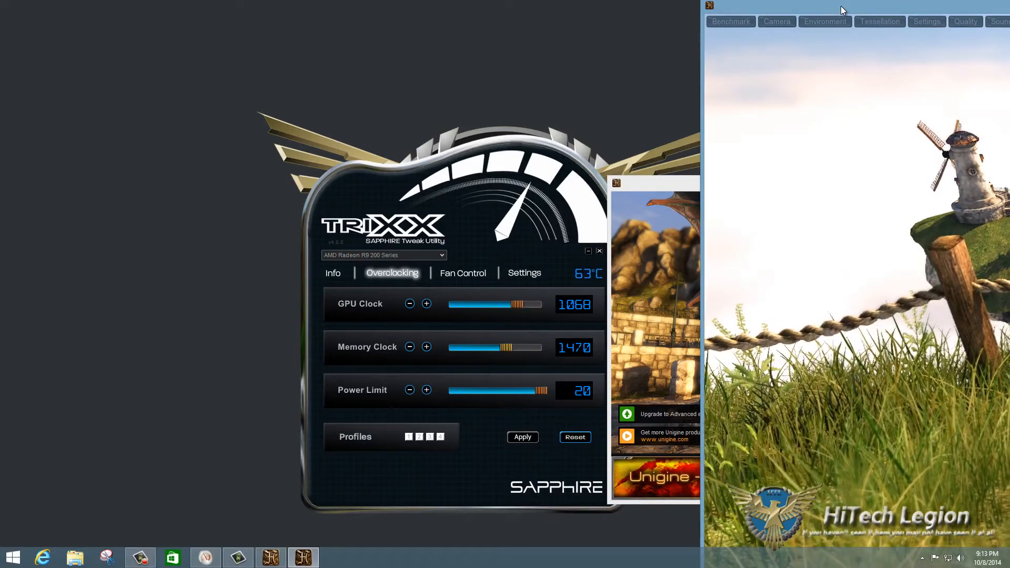
- Return to Heaven and let it finish: 43.4 FPS, score 1092, min 21.3, max 94.2
left_click(462, 273)
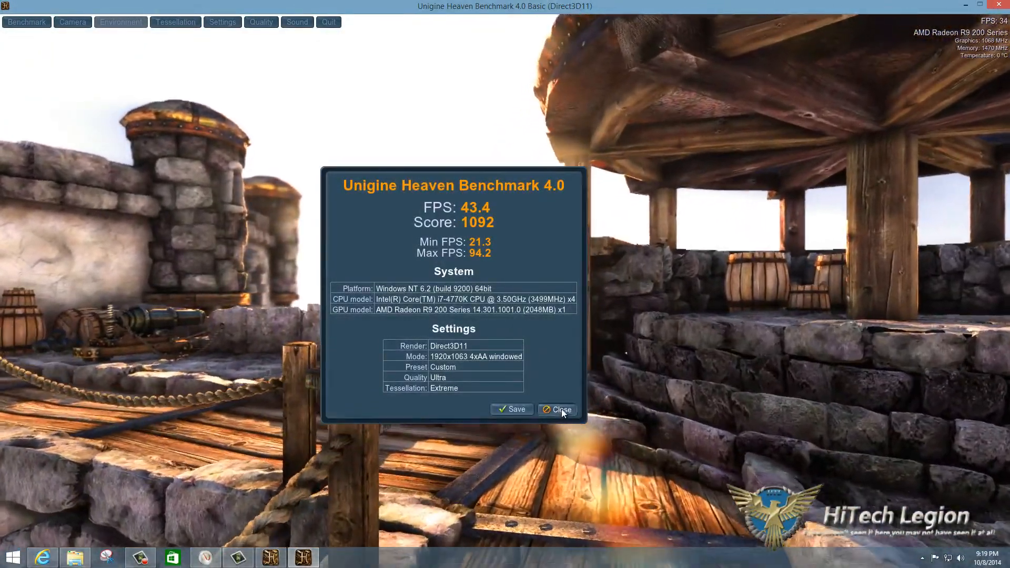
- Close the Heaven results dialog to reveal the Sapphire R9 285 reports folder
left_click(558, 409)
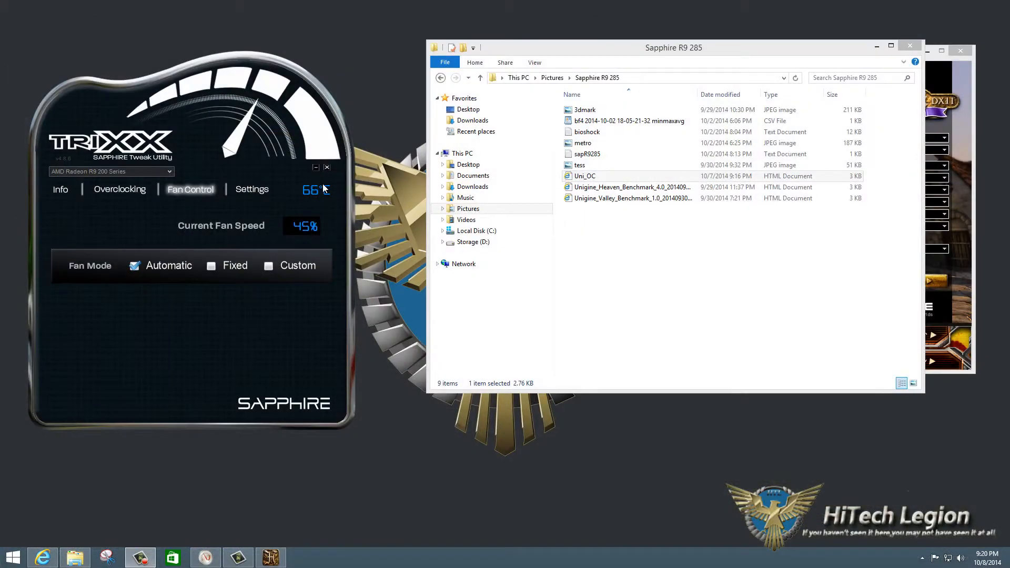
- View the saved Uni_OC report (44.3 FPS, score 1117) in Internet Explorer, then close it
double_click(585, 176)
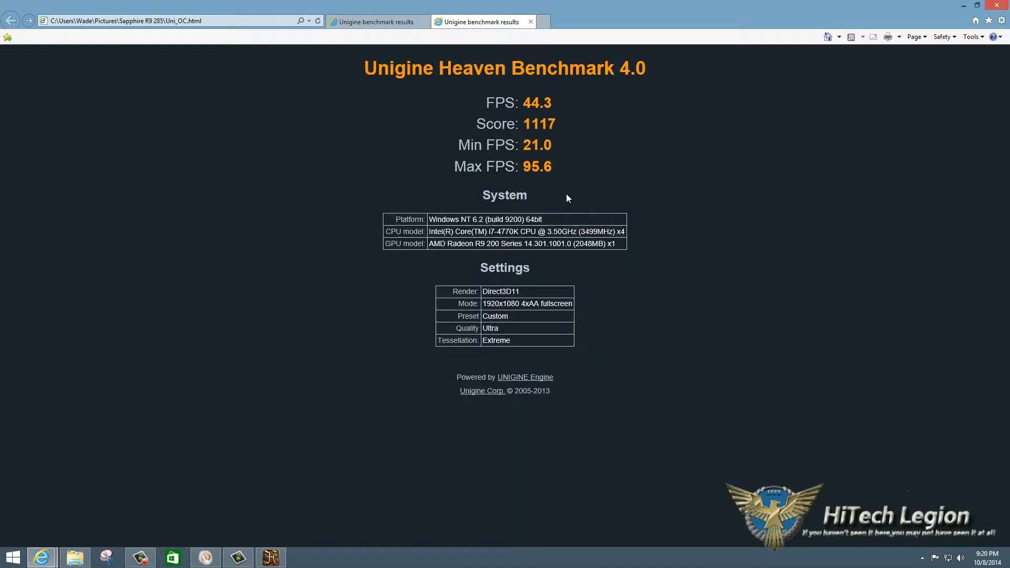
mouse_move(380, 272)
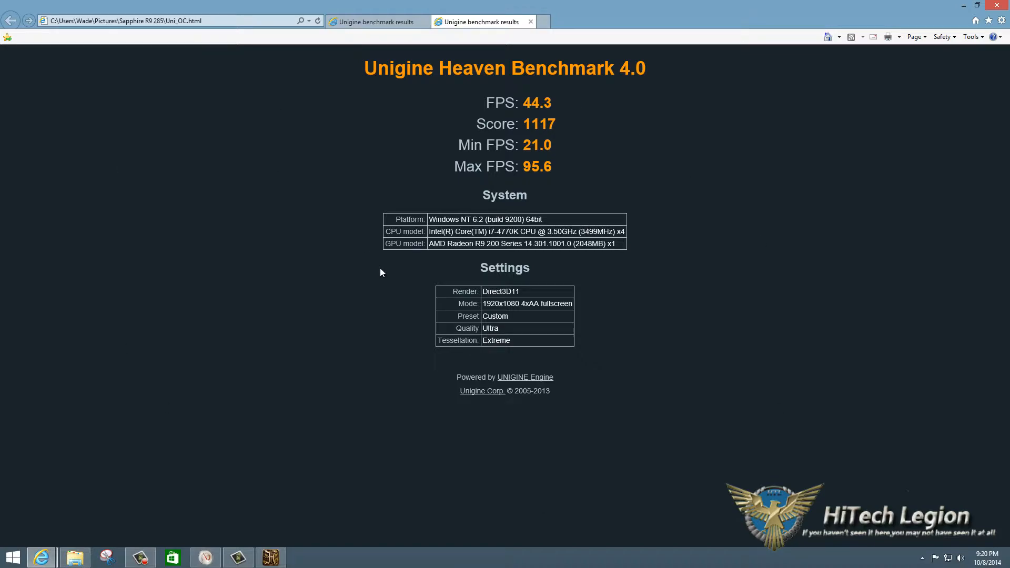
mouse_move(461, 61)
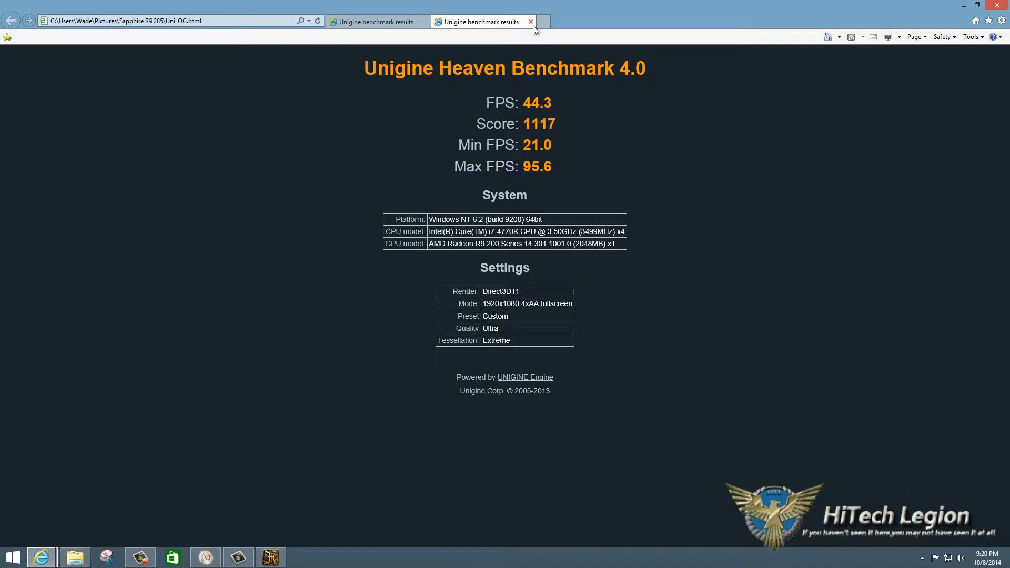
left_click(530, 21)
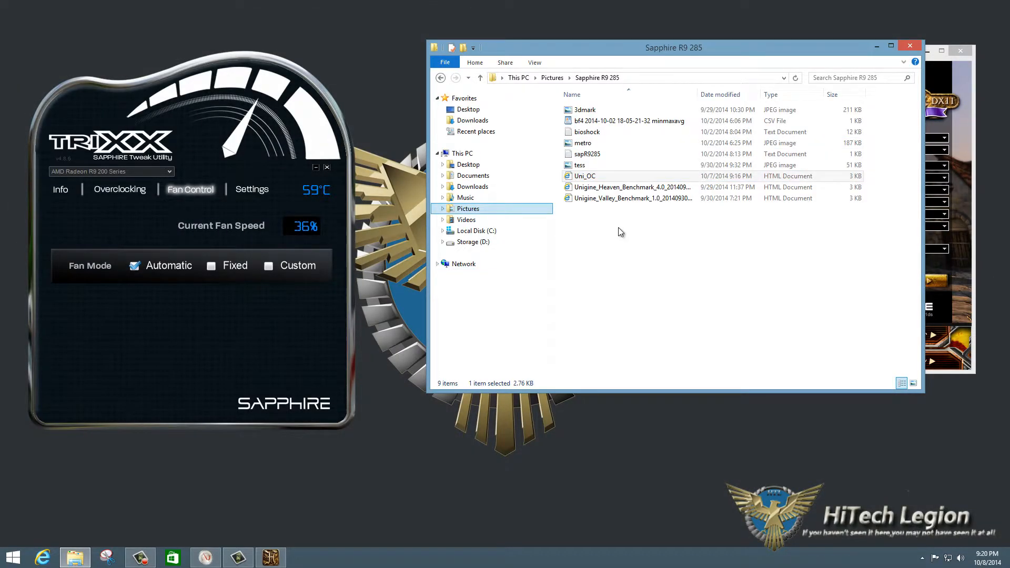
- Open the older Heaven report, show TRIXX's overclock values, and close the Heaven launcher
left_click(632, 186)
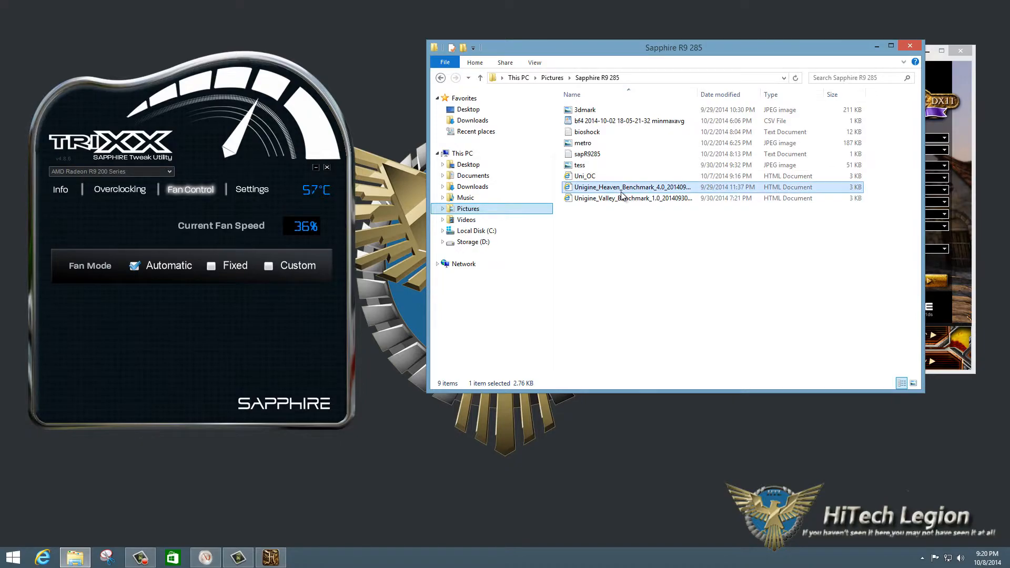
double_click(632, 187)
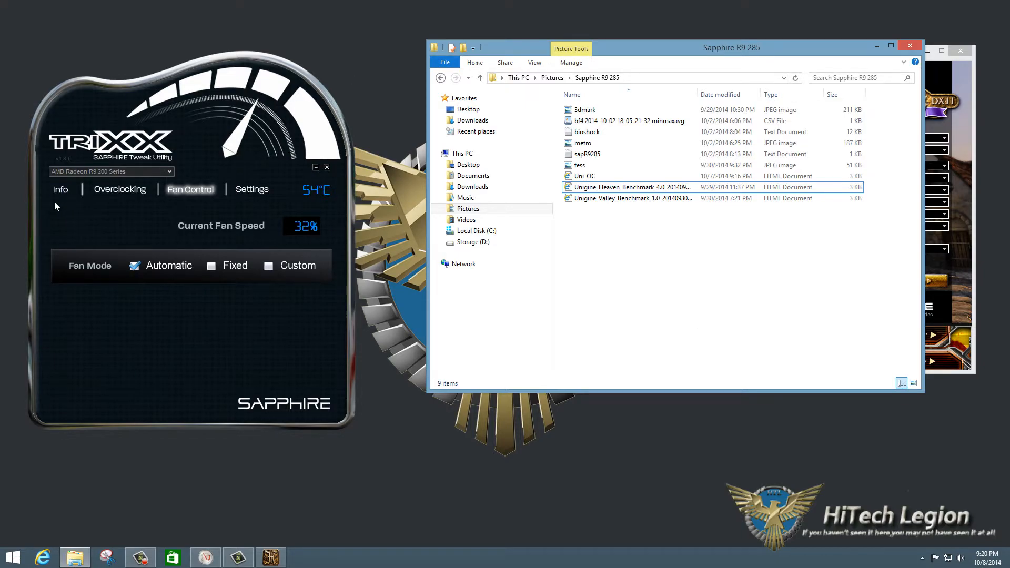
left_click(120, 189)
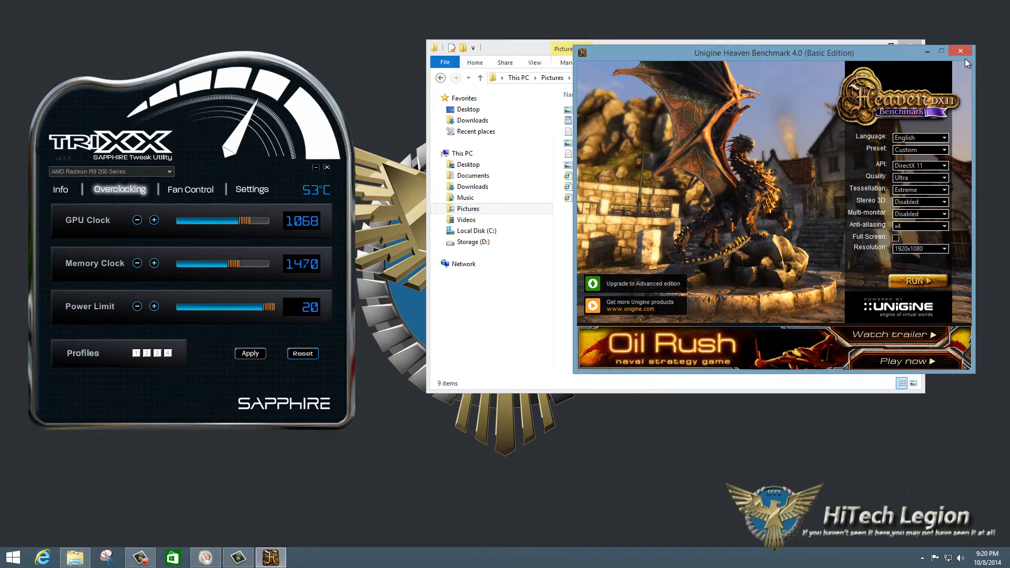
left_click(960, 50)
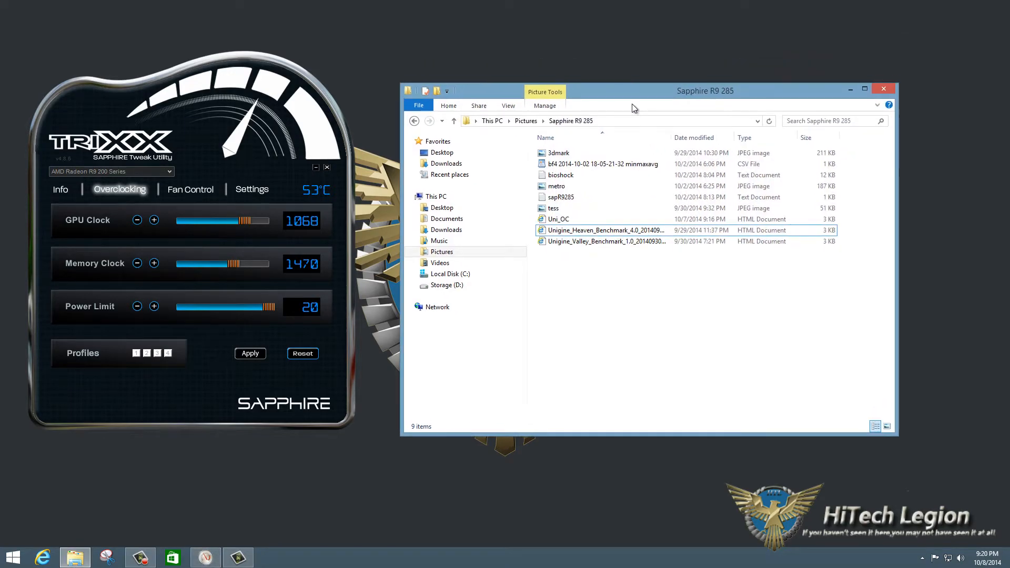